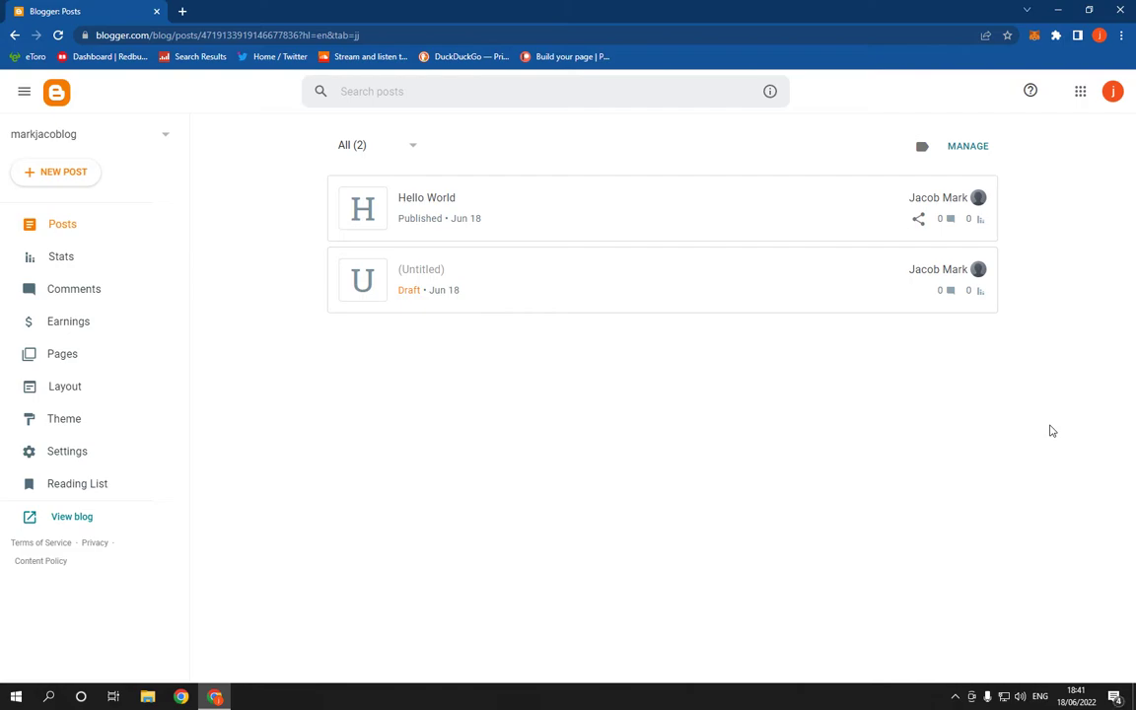
pyautogui.moveTo(955, 439)
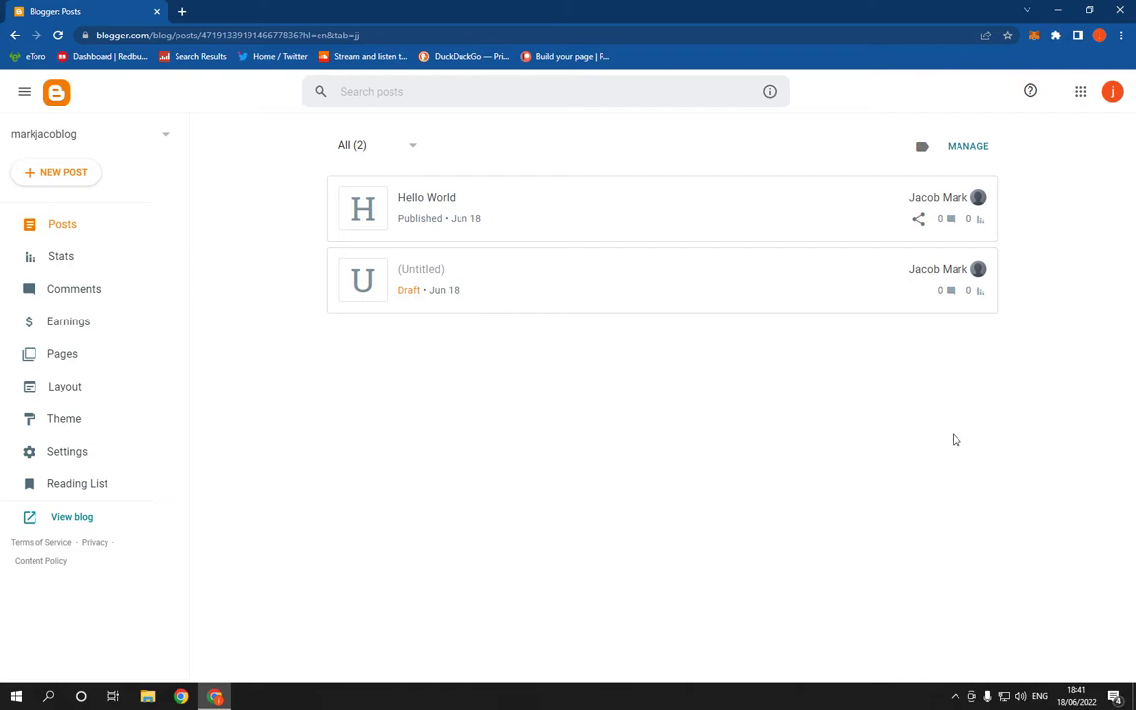
pyautogui.moveTo(622, 360)
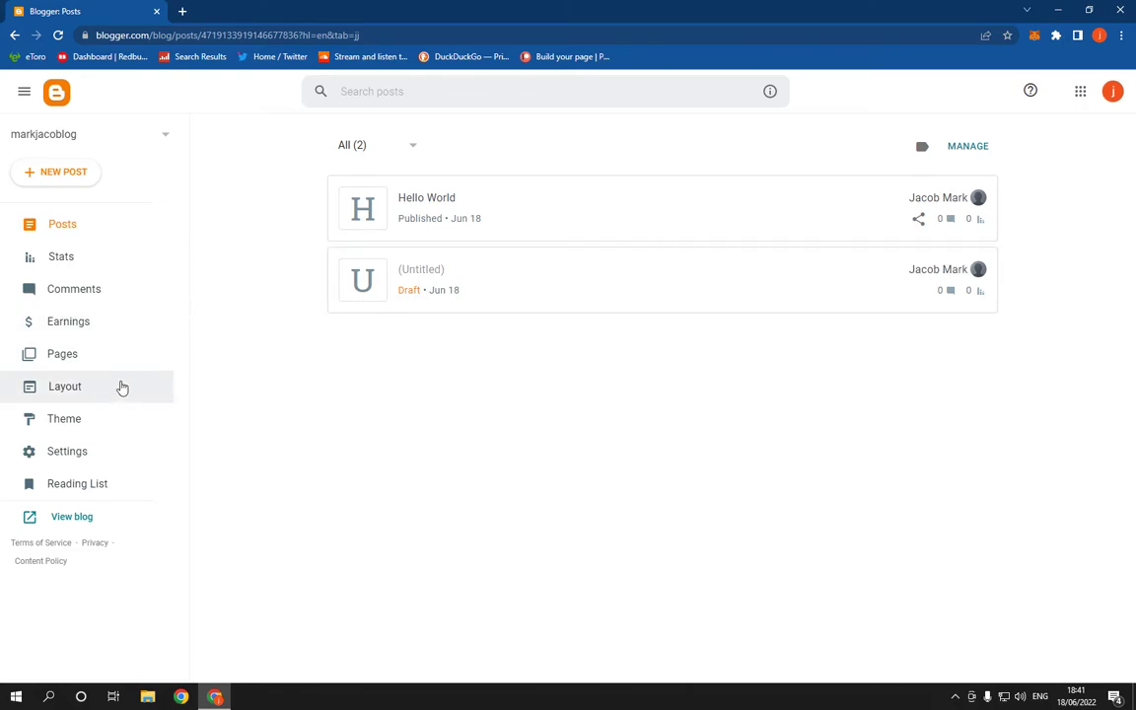
# Open the Layout page showing the blog's Header, Sidebar and other gadgets.
pyautogui.click(64, 385)
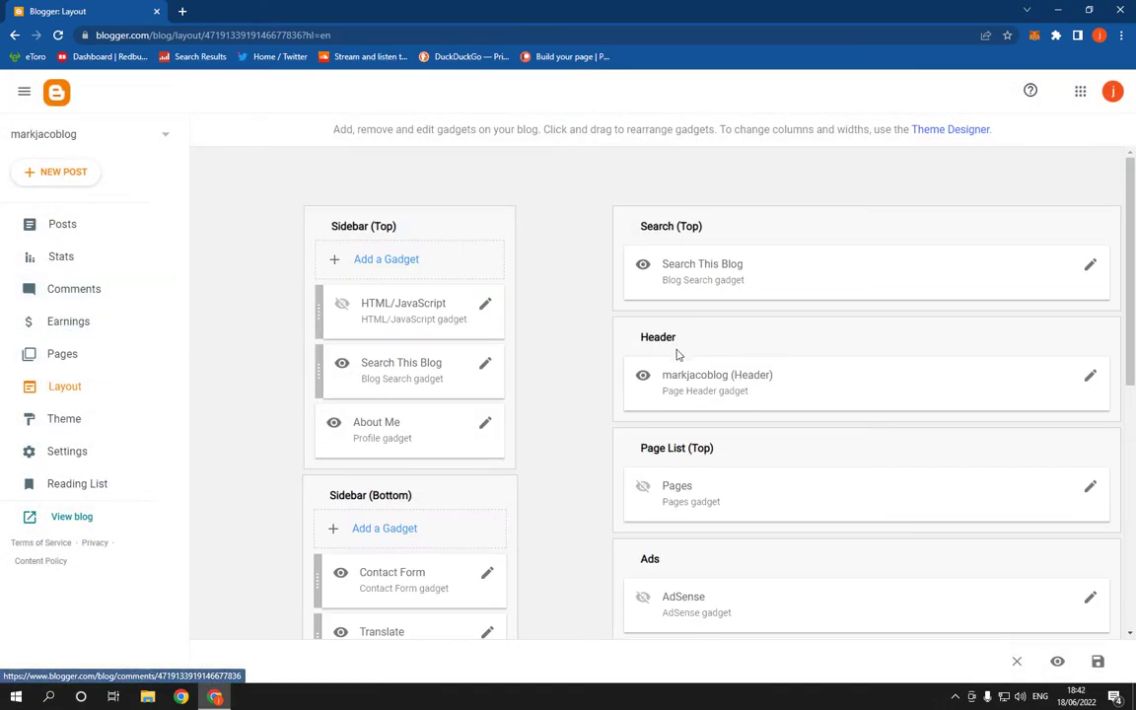
pyautogui.moveTo(1090, 386)
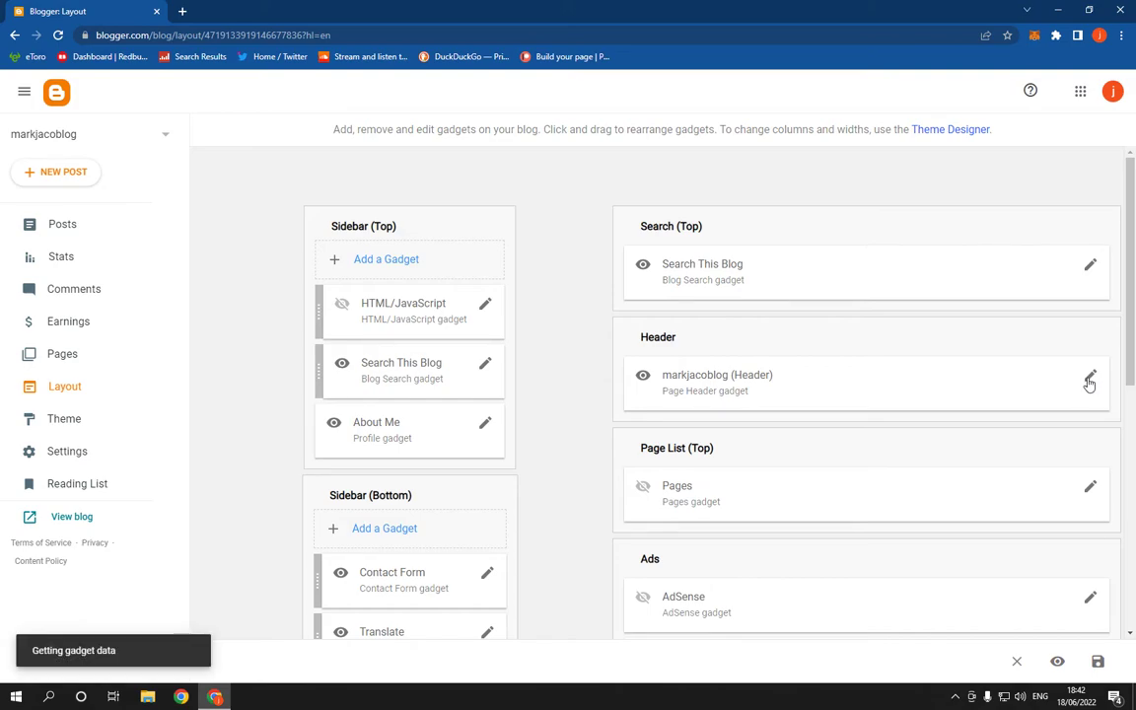
# Replace the Header gadget's blog title with 'Mark Jacob Blog'.
pyautogui.click(1090, 378)
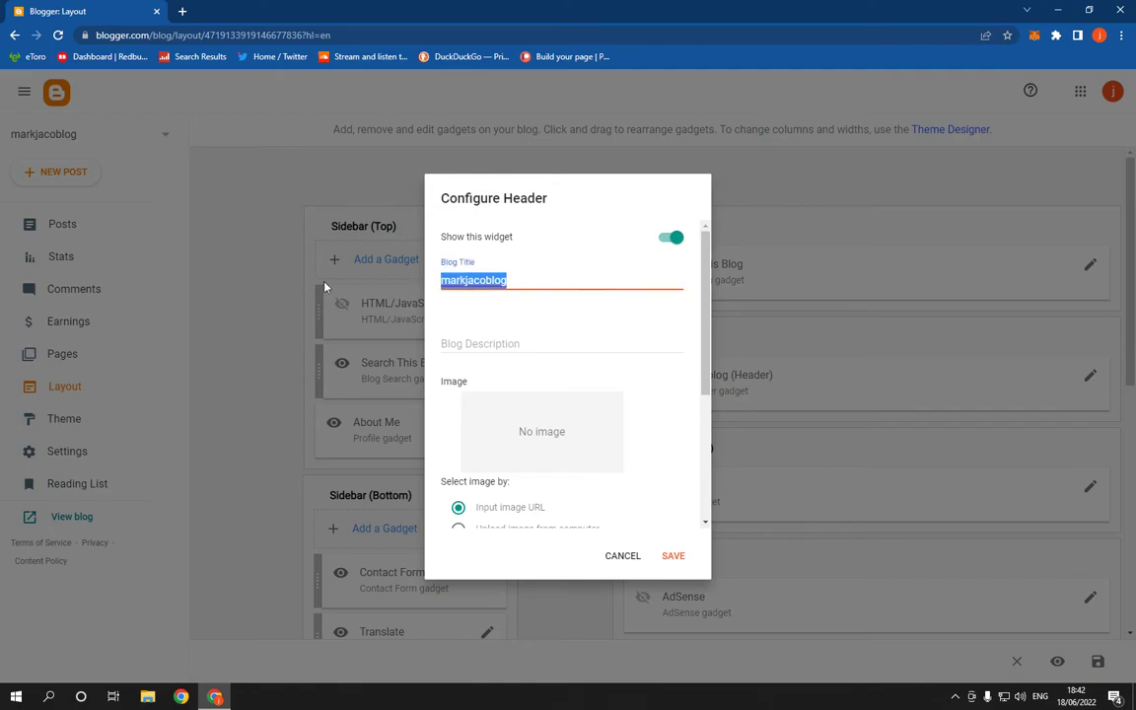
pyautogui.press('Delete')
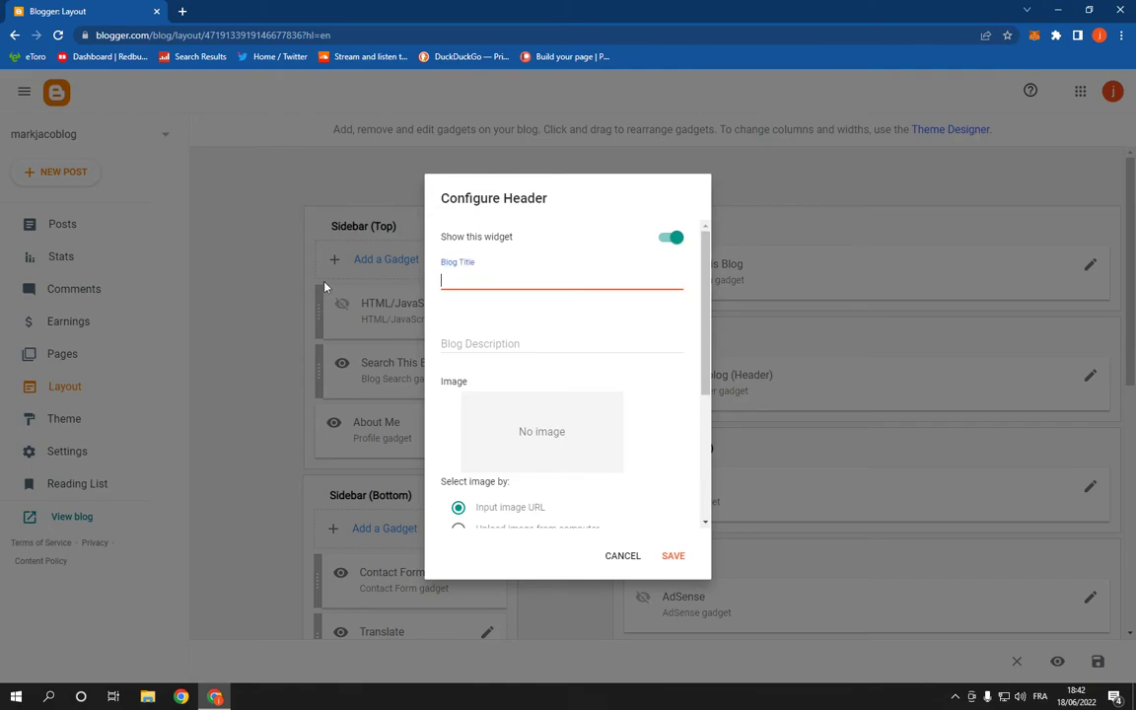
pyautogui.write('MA')
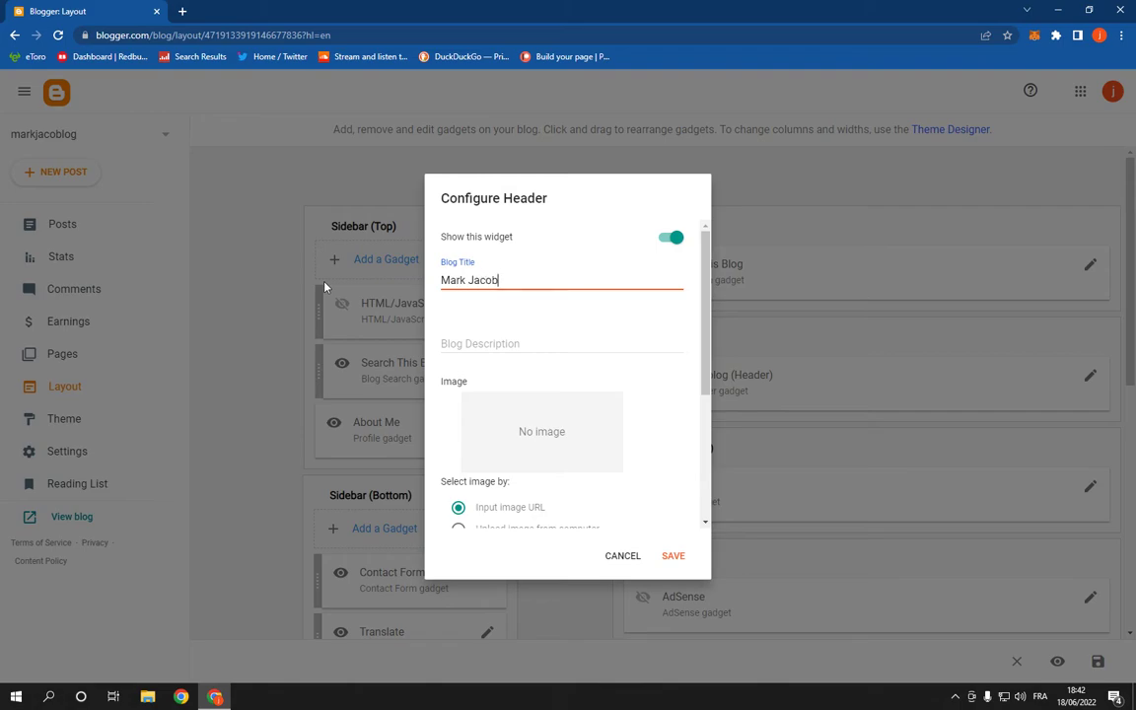
pyautogui.write('Blog')
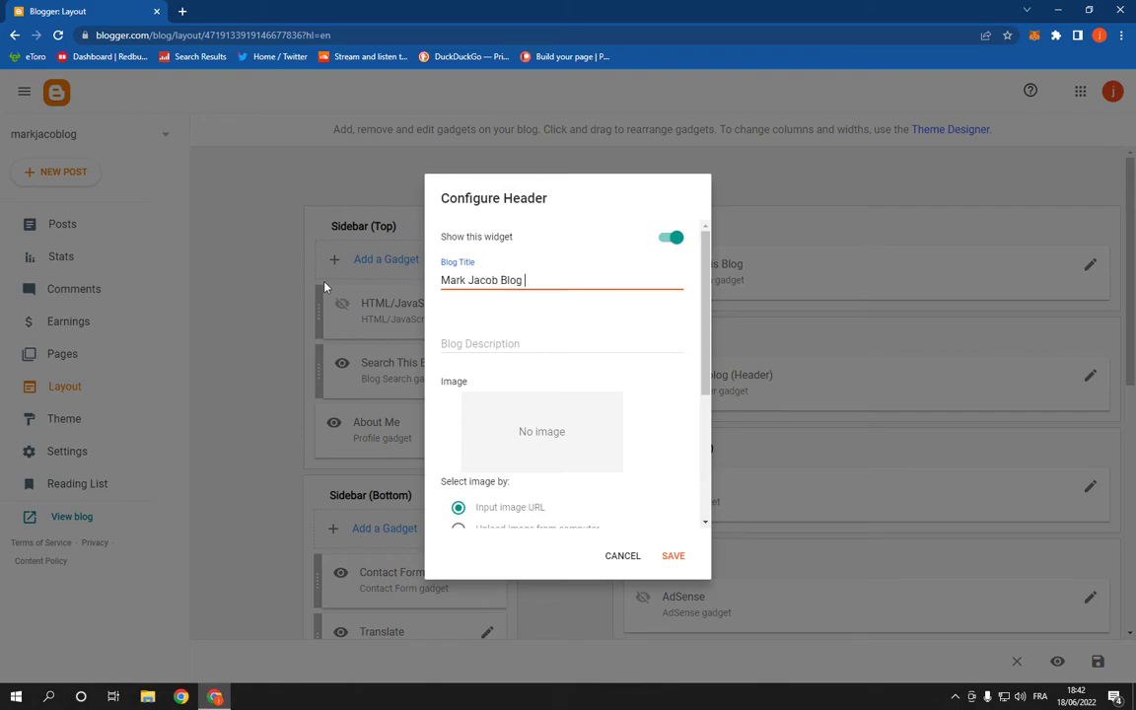
# Enter 'My World' as the header description and save the gadget.
pyautogui.click(562, 350)
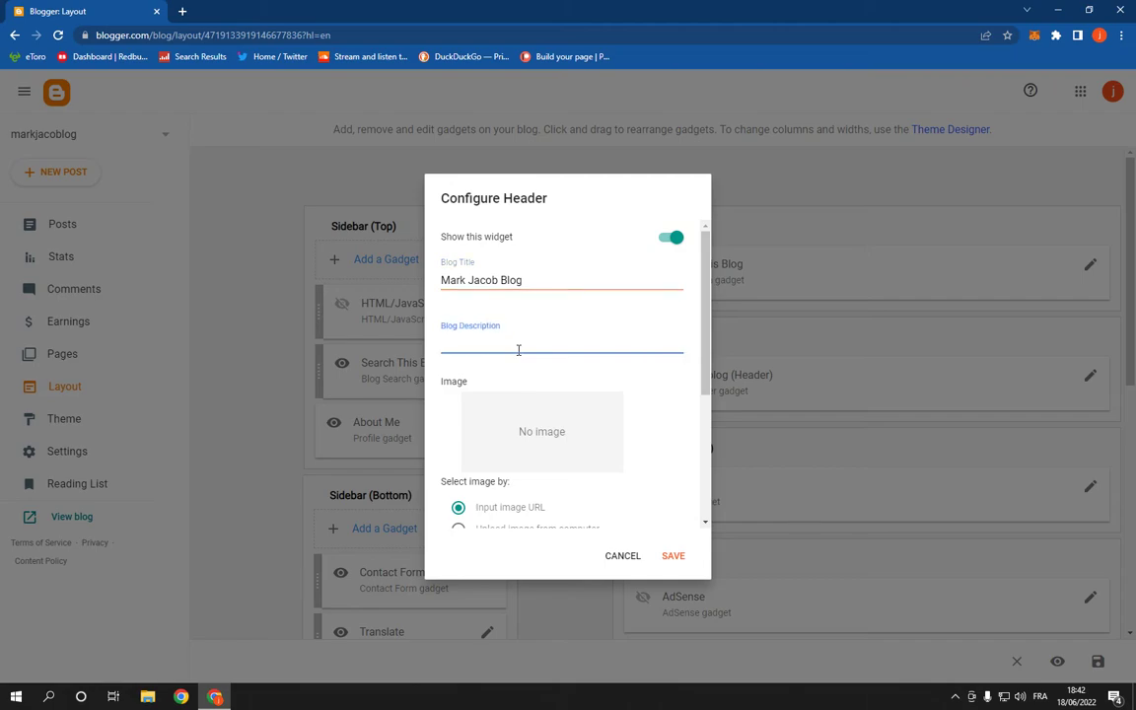
pyautogui.write('My')
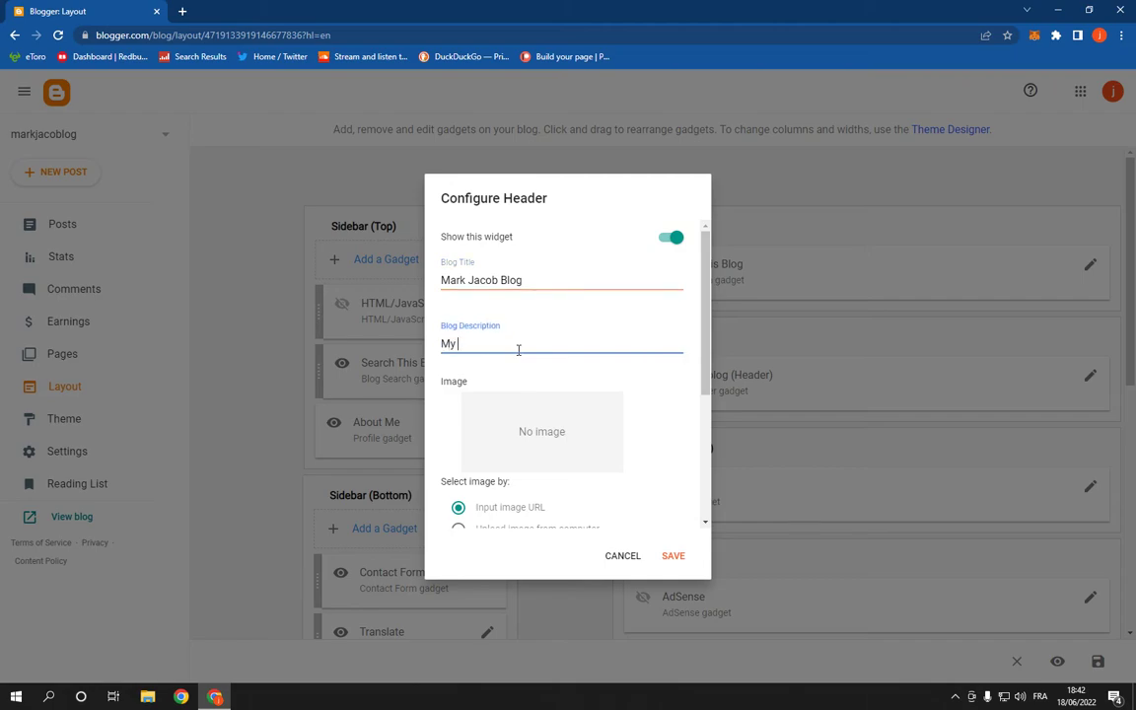
pyautogui.write('World')
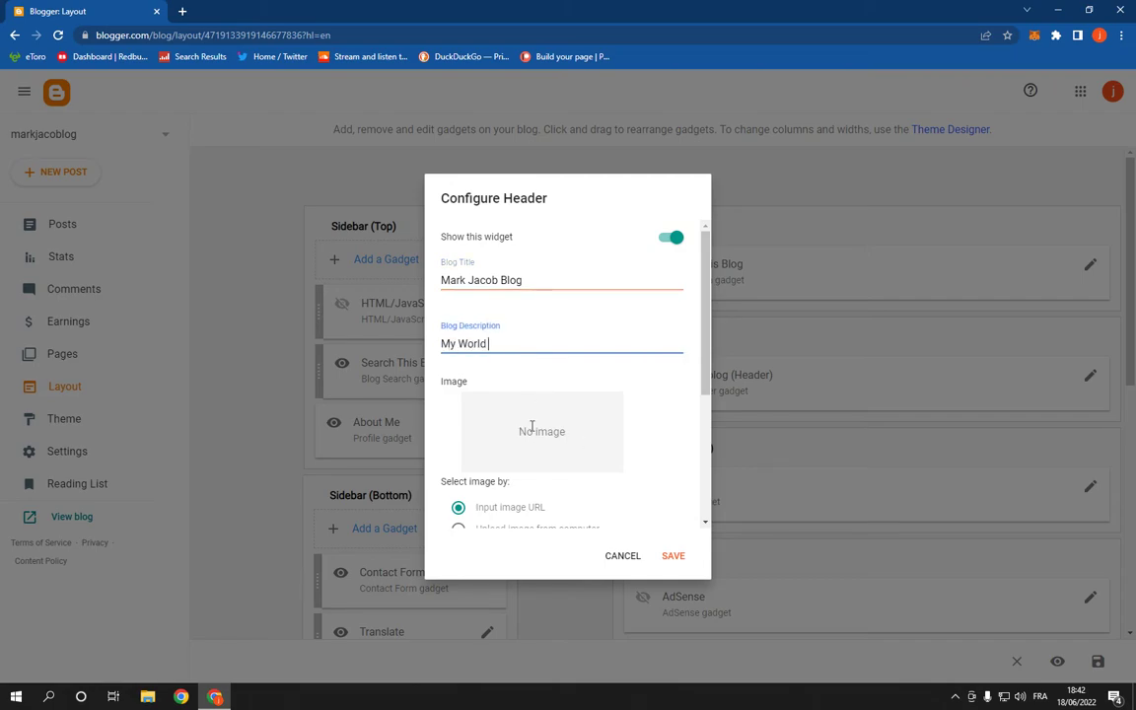
pyautogui.scroll(-3)
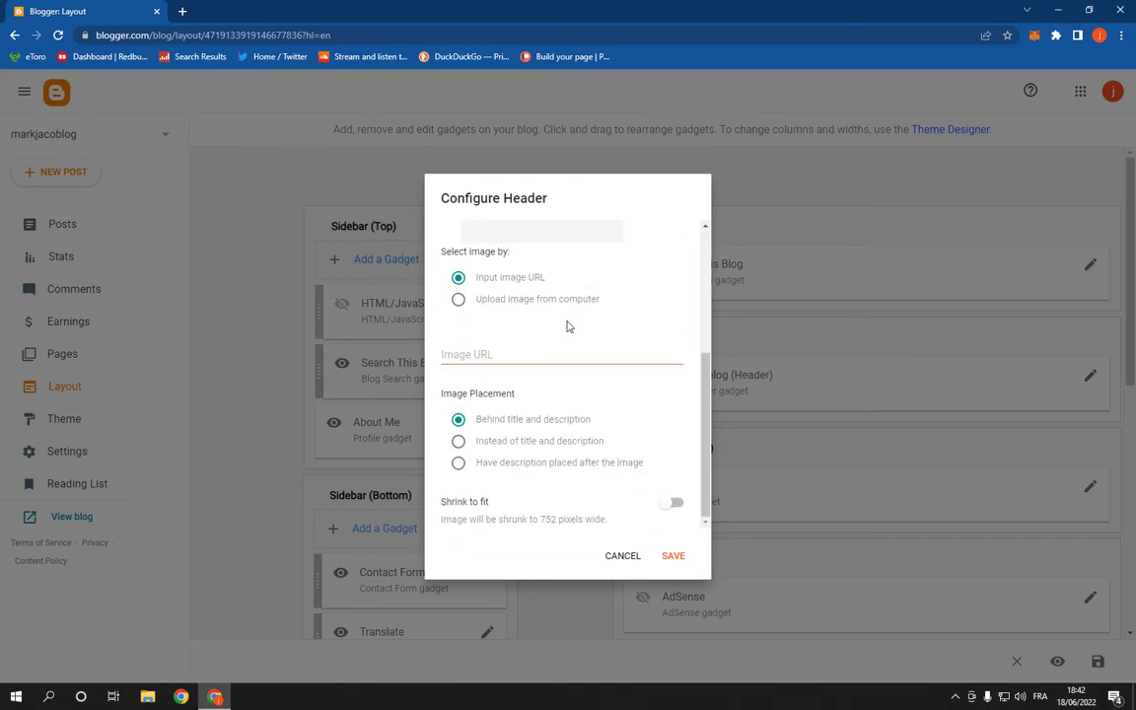
pyautogui.click(672, 555)
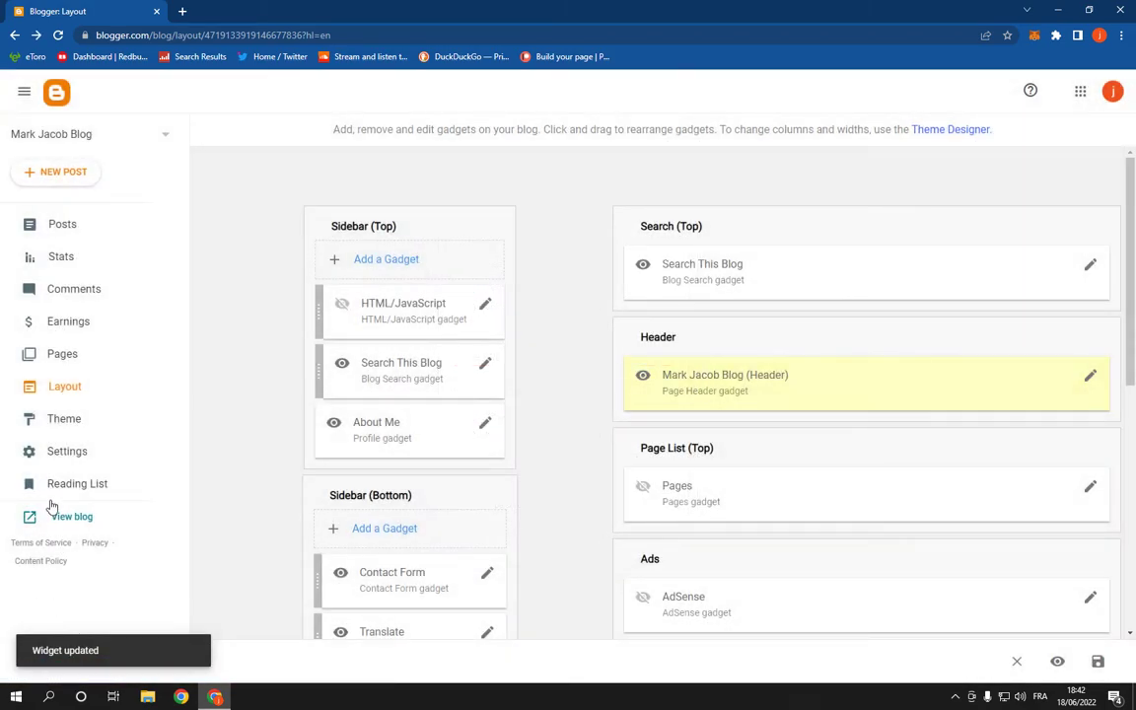
# View the live blog showing 'Mark Jacob Blog' and 'My World', then return to Layout.
pyautogui.click(72, 516)
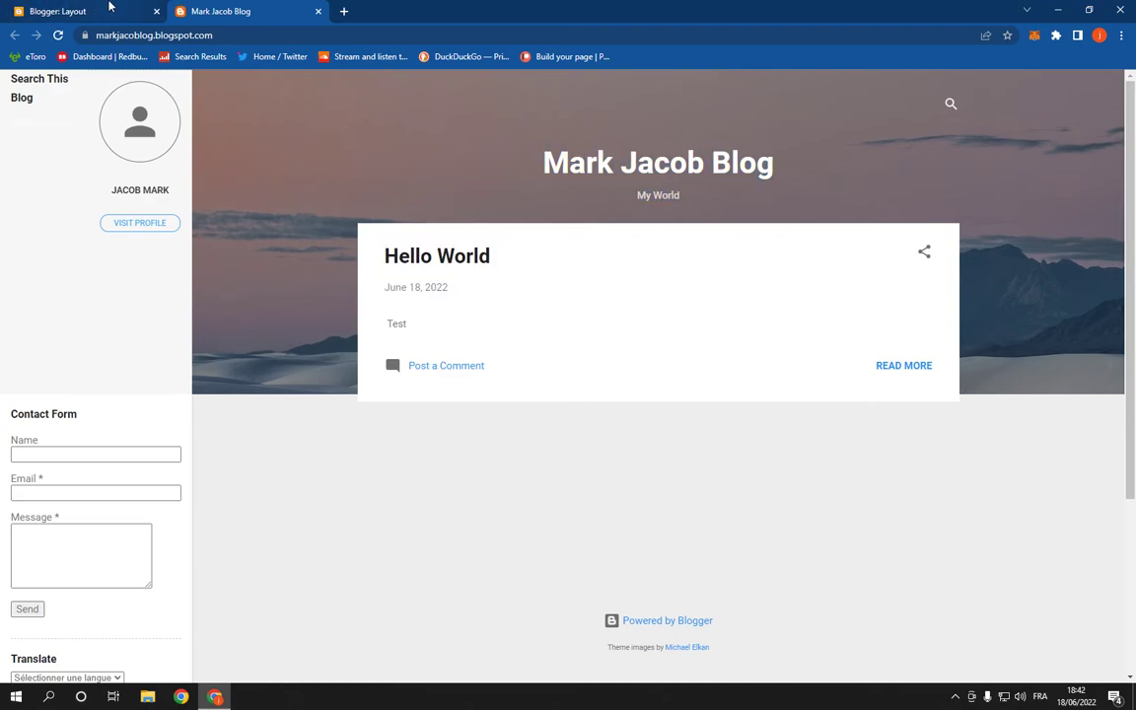
pyautogui.click(59, 11)
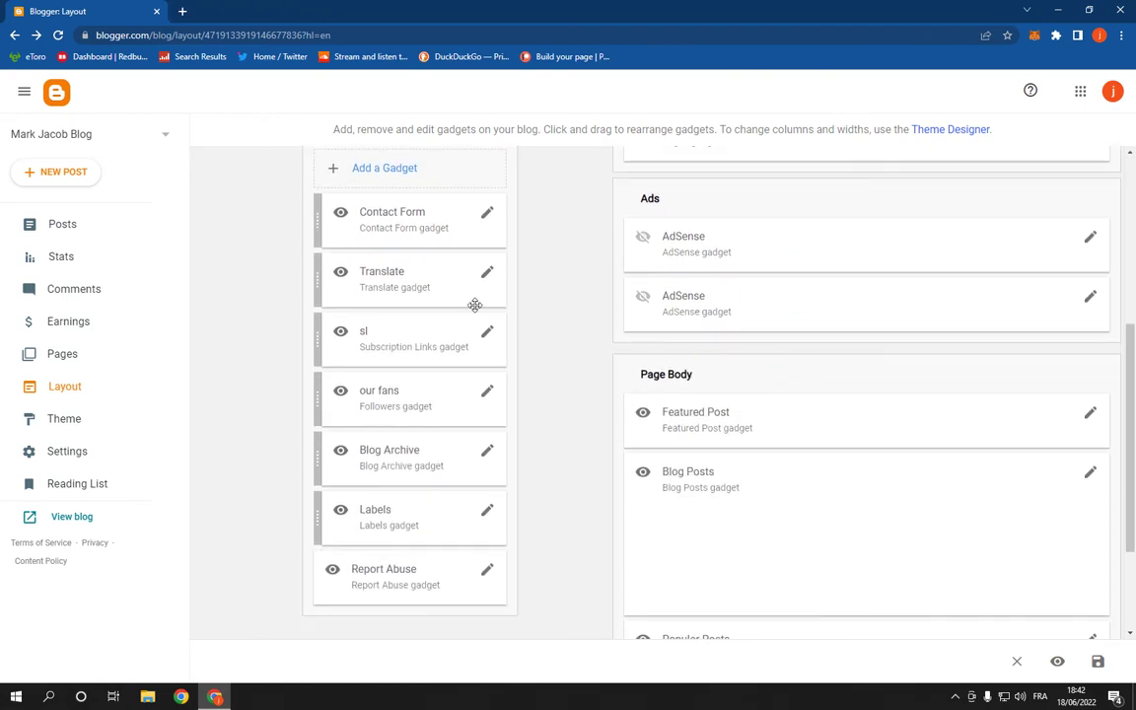
pyautogui.scroll(-3)
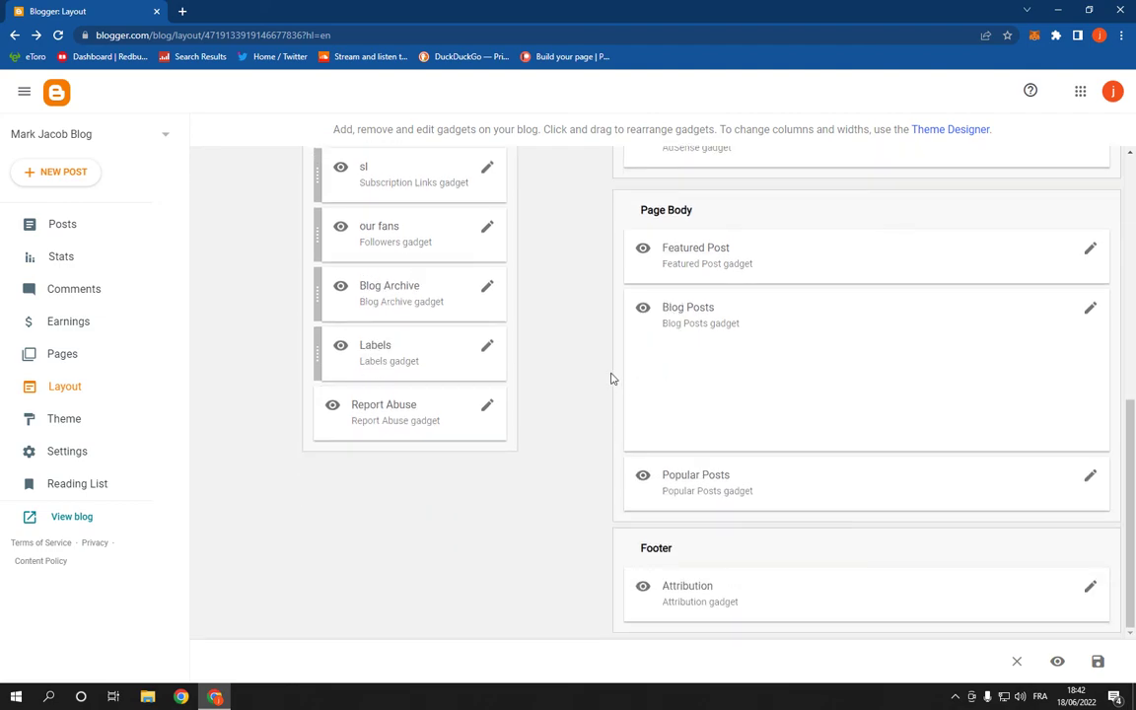